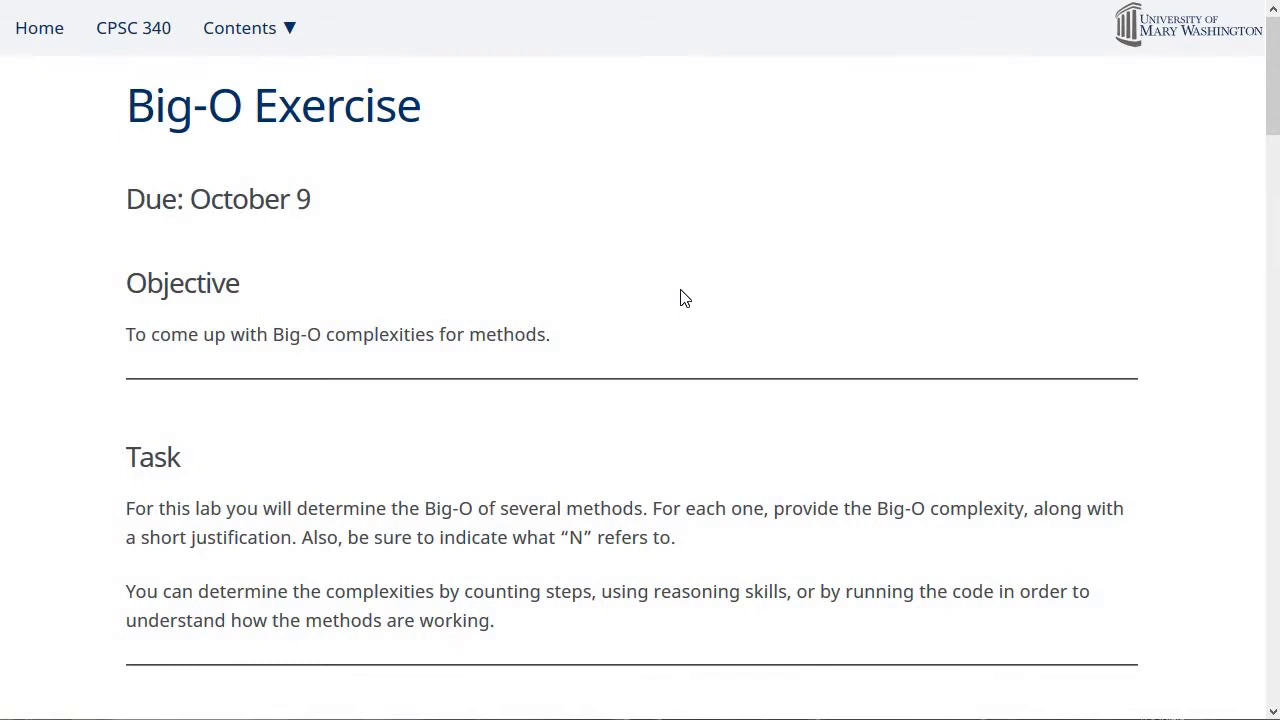
- Scroll past the Objective, Task and exists method down to compareThrows
scroll("down", 3)
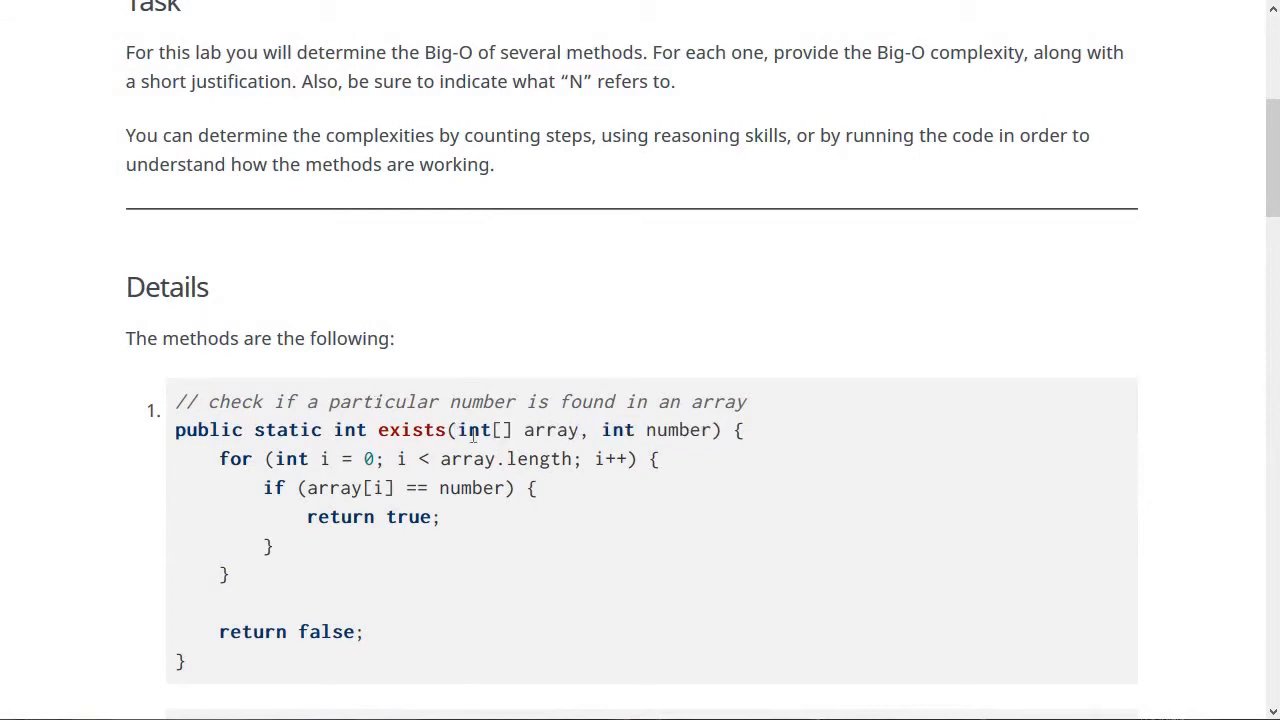
scroll("down", 3)
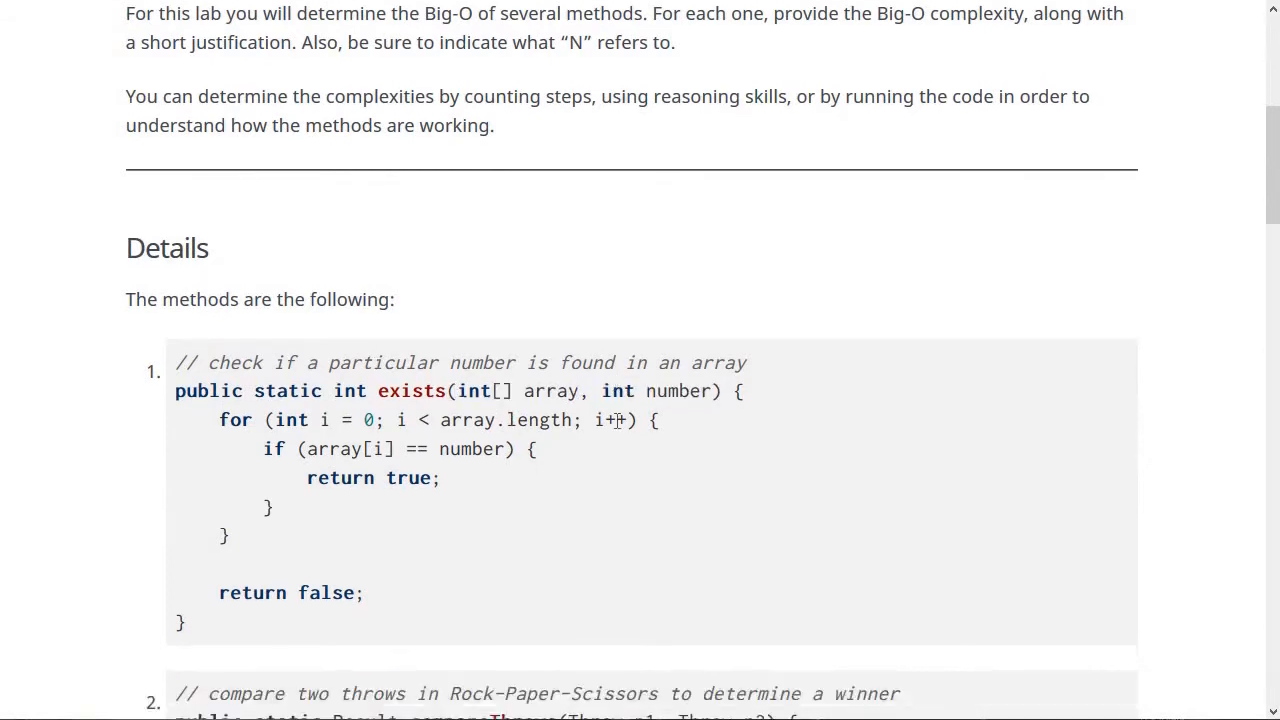
scroll("down", 3)
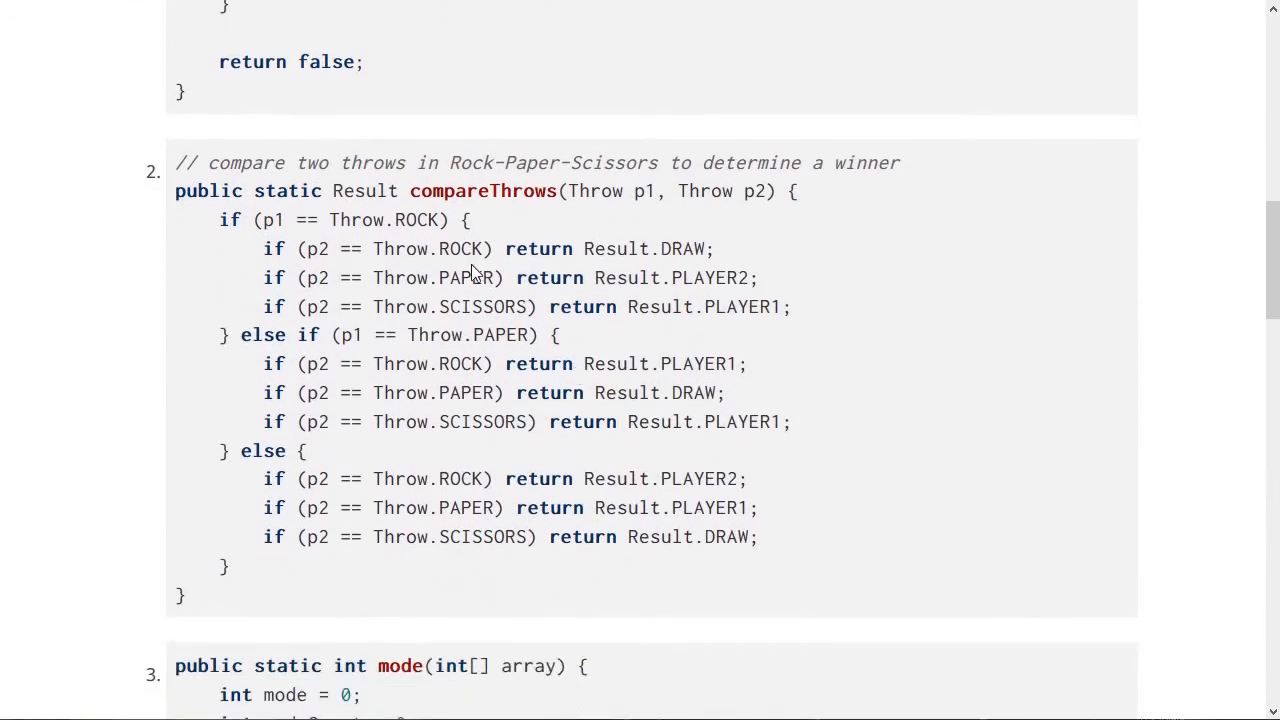
mouse_move(573, 190)
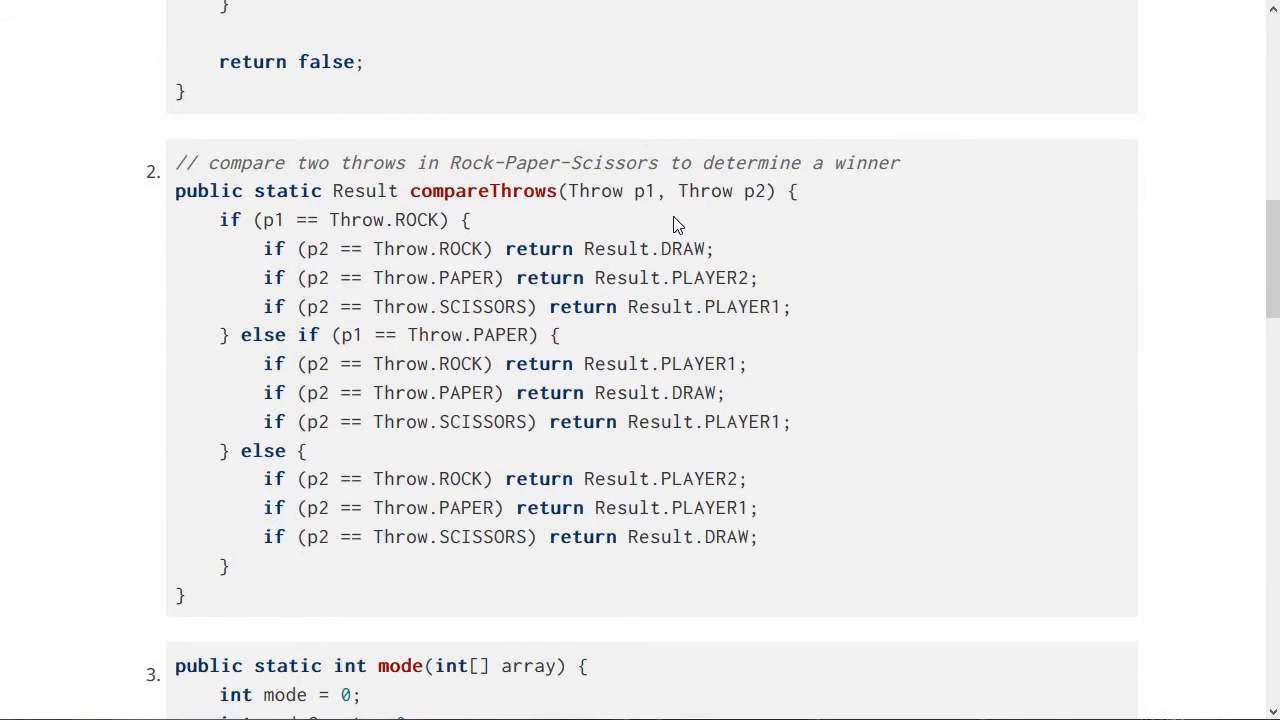
- Scroll down until the mode method and its nested loops are fully visible
scroll("down", 3)
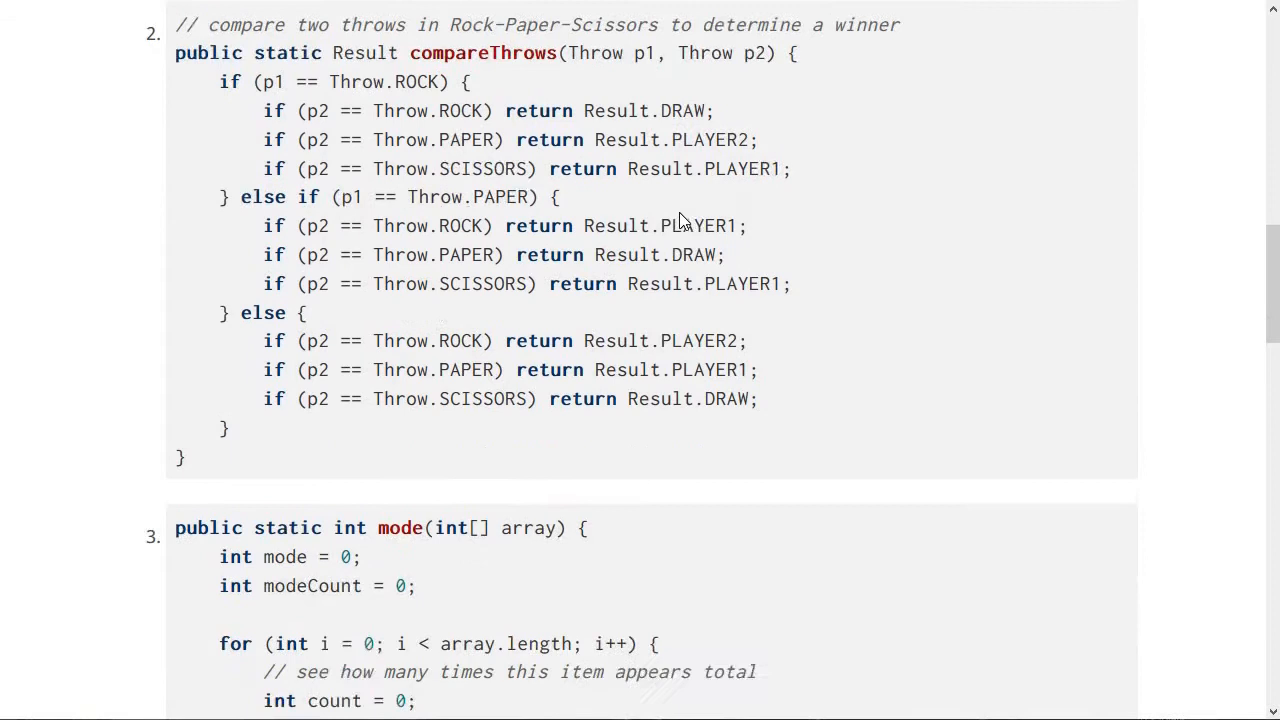
scroll("down", 3)
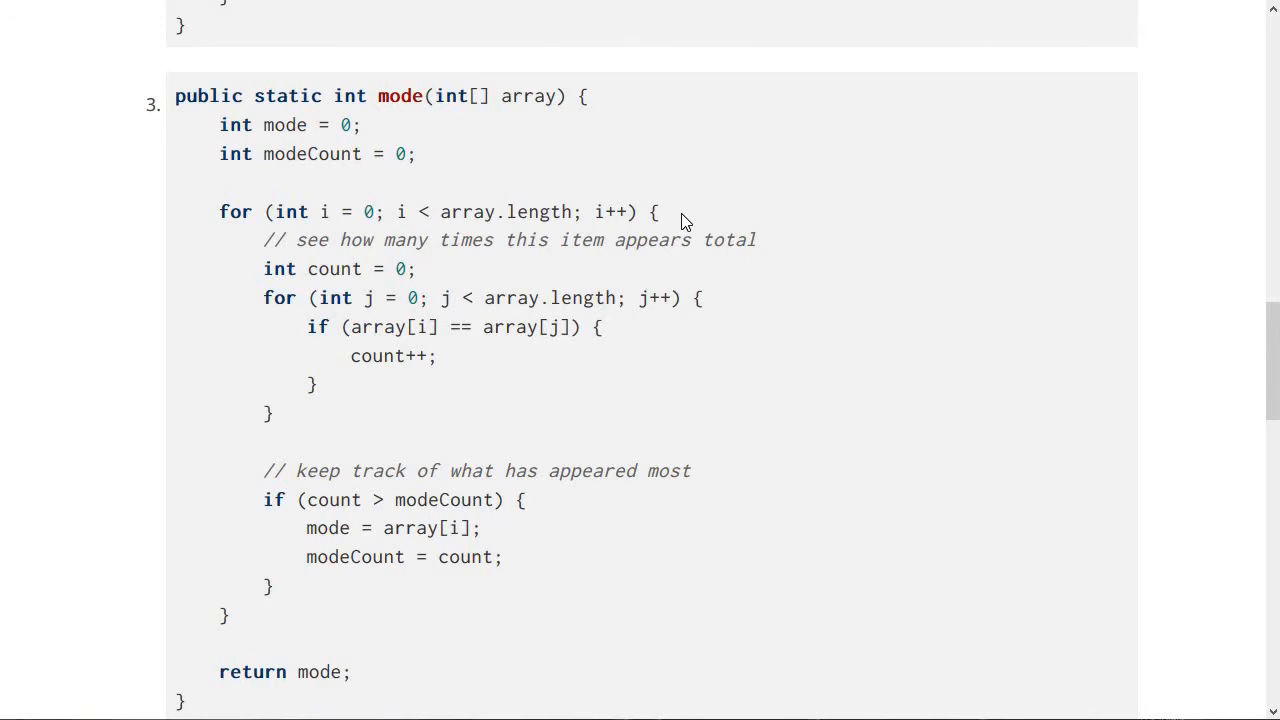
- Scroll through the isPrime method to the start of genCodes
scroll("down", 3)
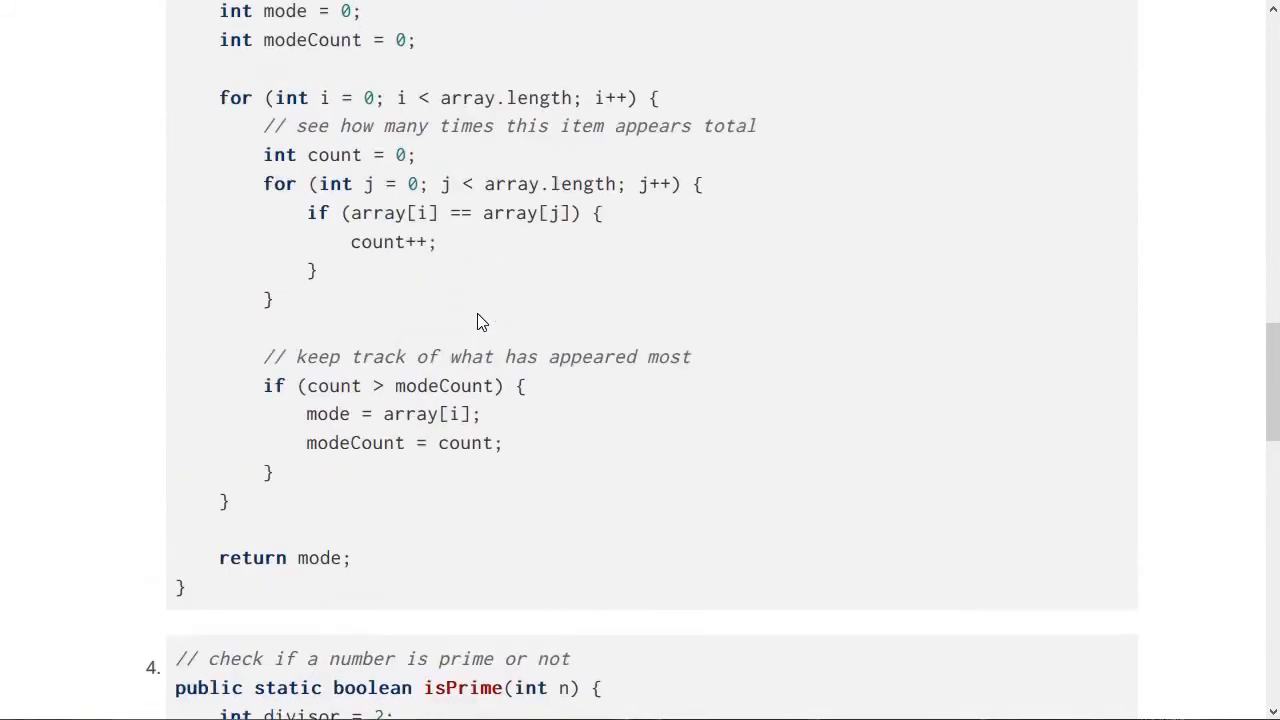
scroll("down", 3)
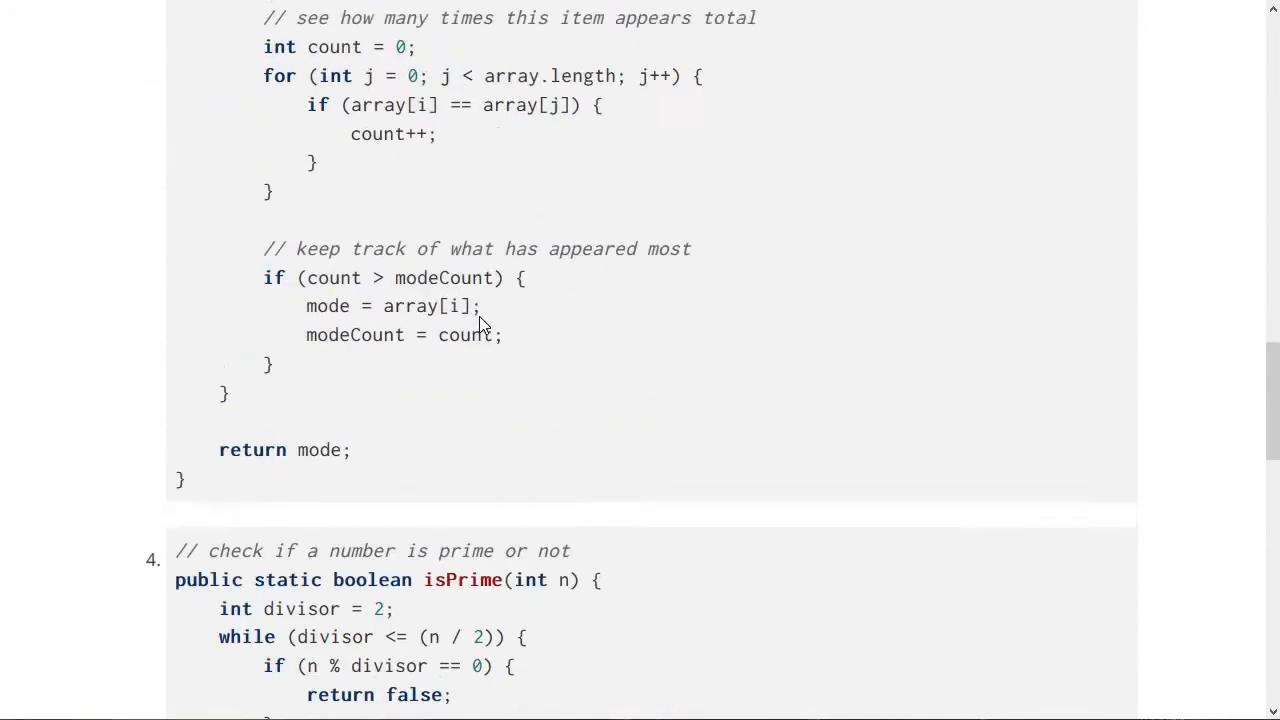
scroll("down", 3)
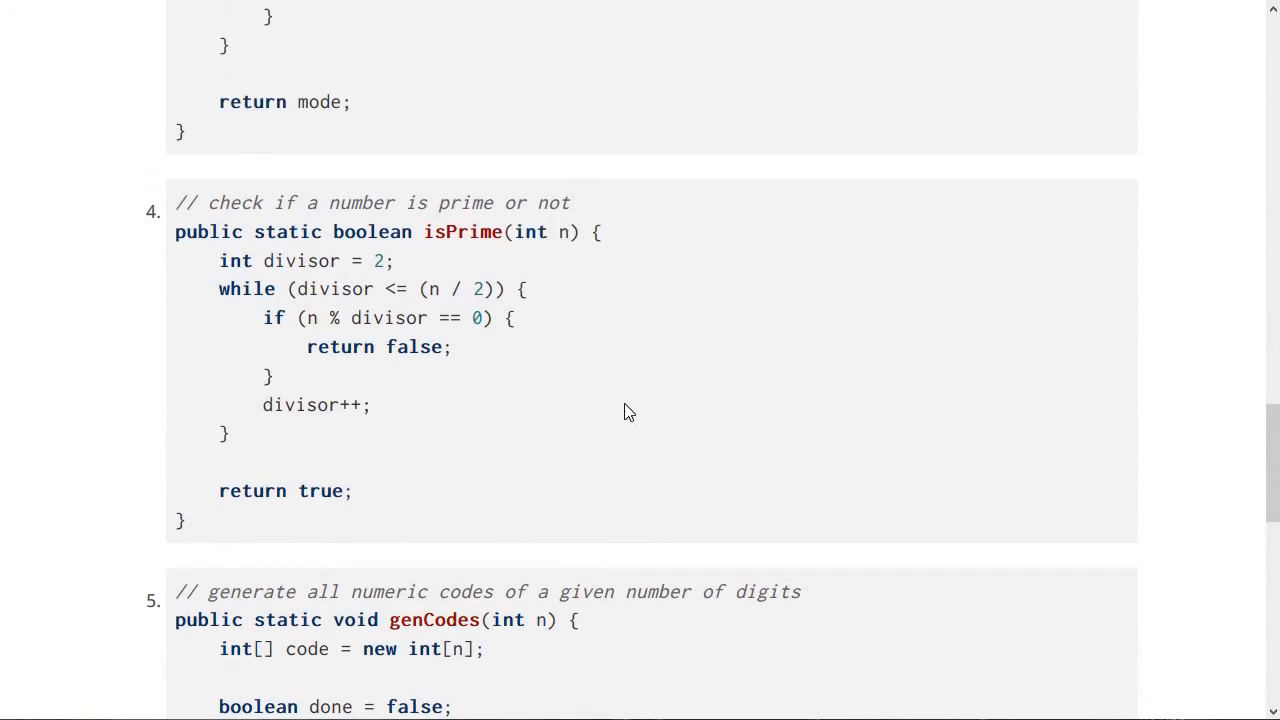
mouse_move(624, 413)
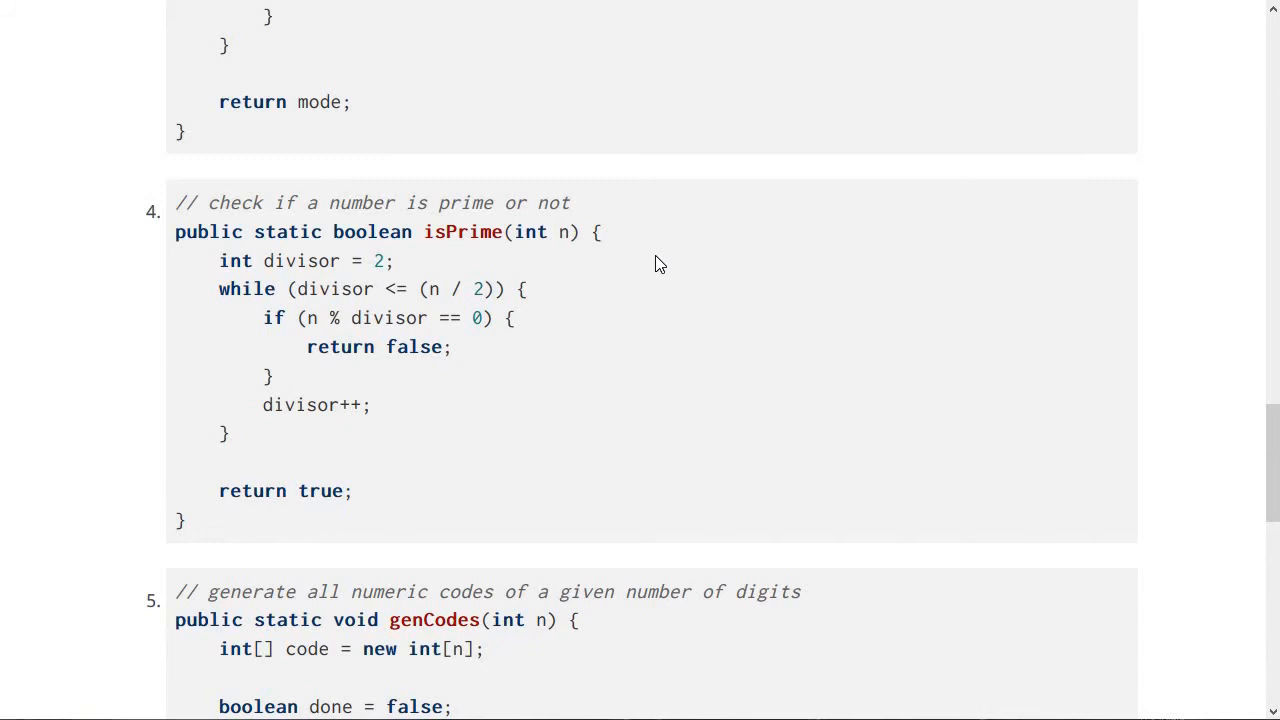
scroll("down", 3)
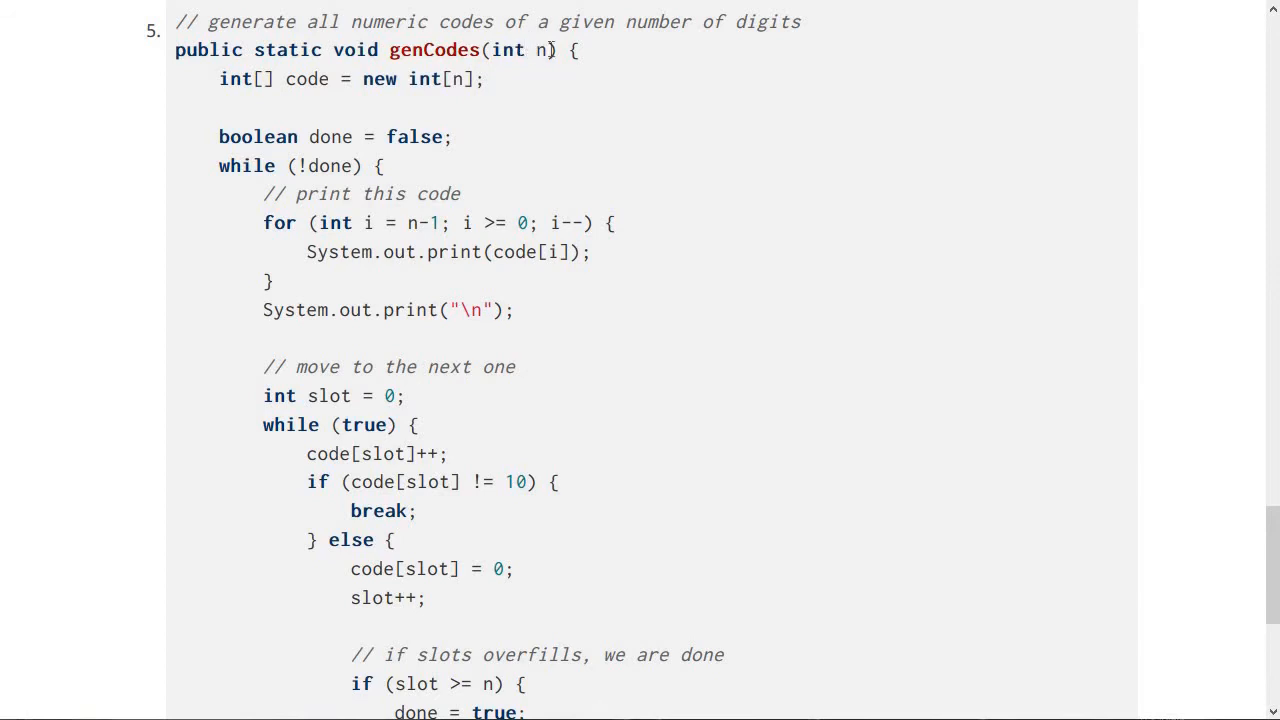
- Scroll past the end of genCodes to the Submitting instructions for Canvas
double_click(541, 50)
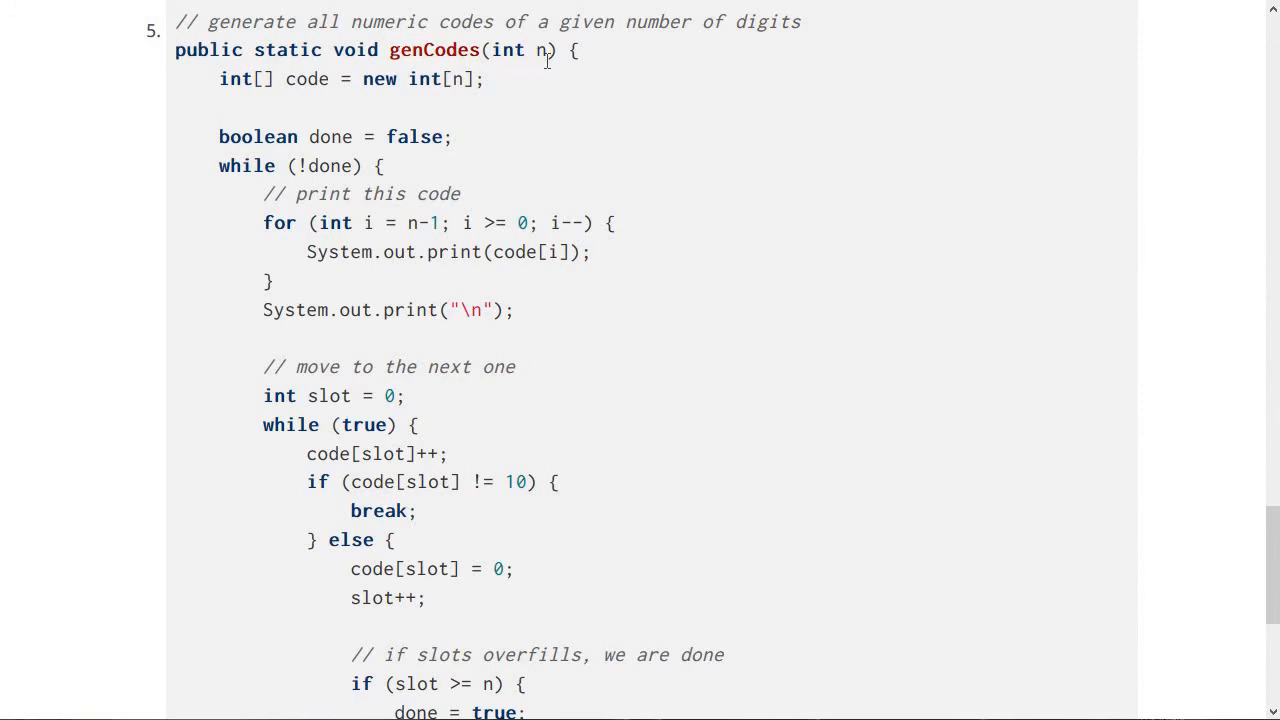
scroll("down", 3)
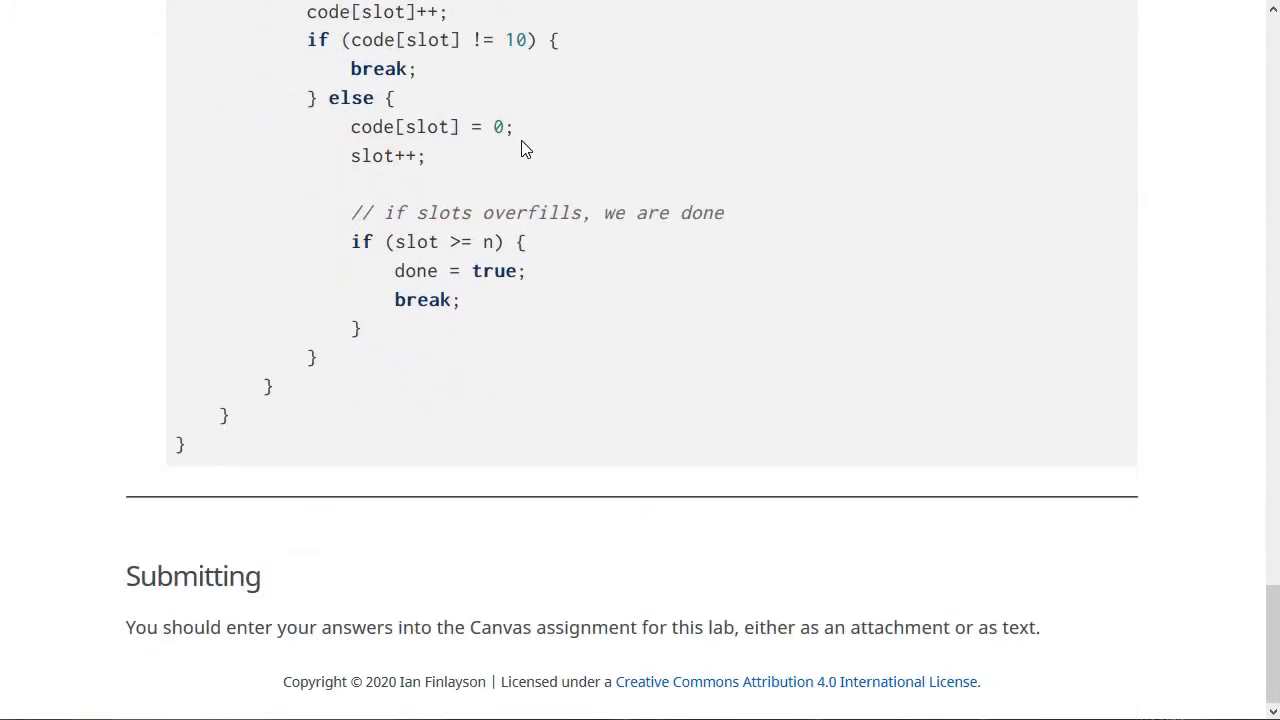
mouse_move(586, 359)
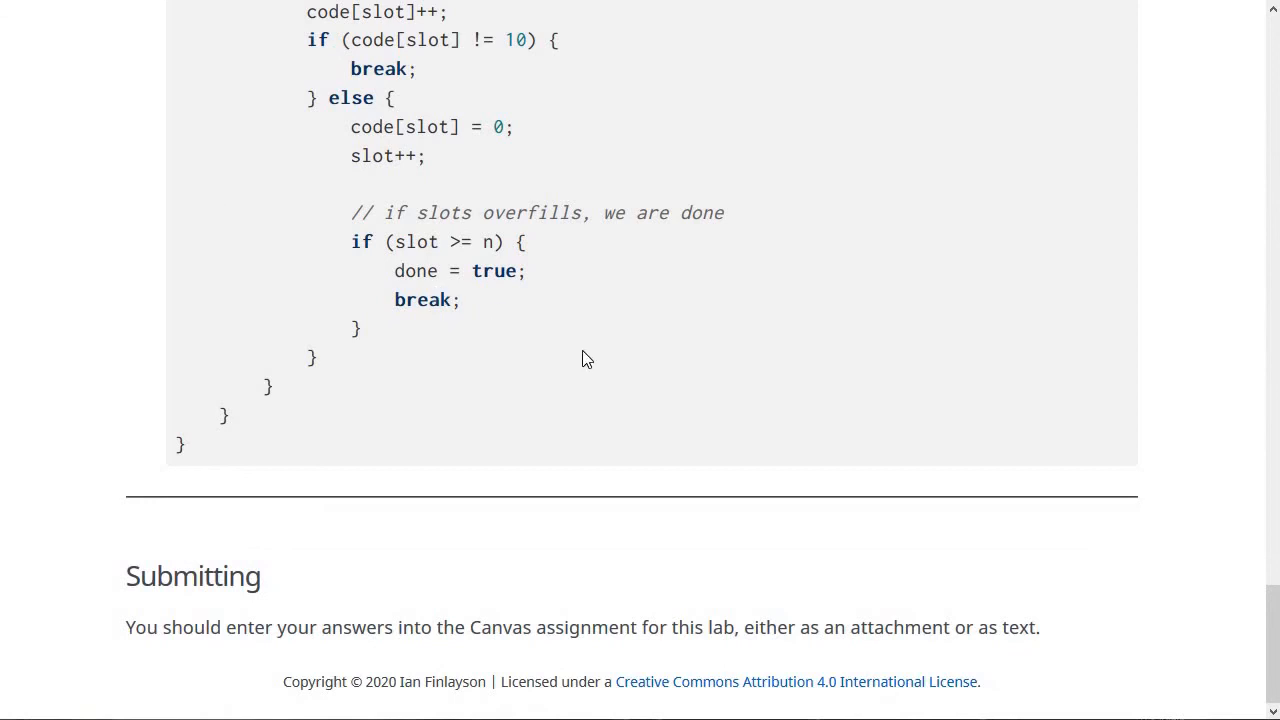
mouse_move(573, 627)
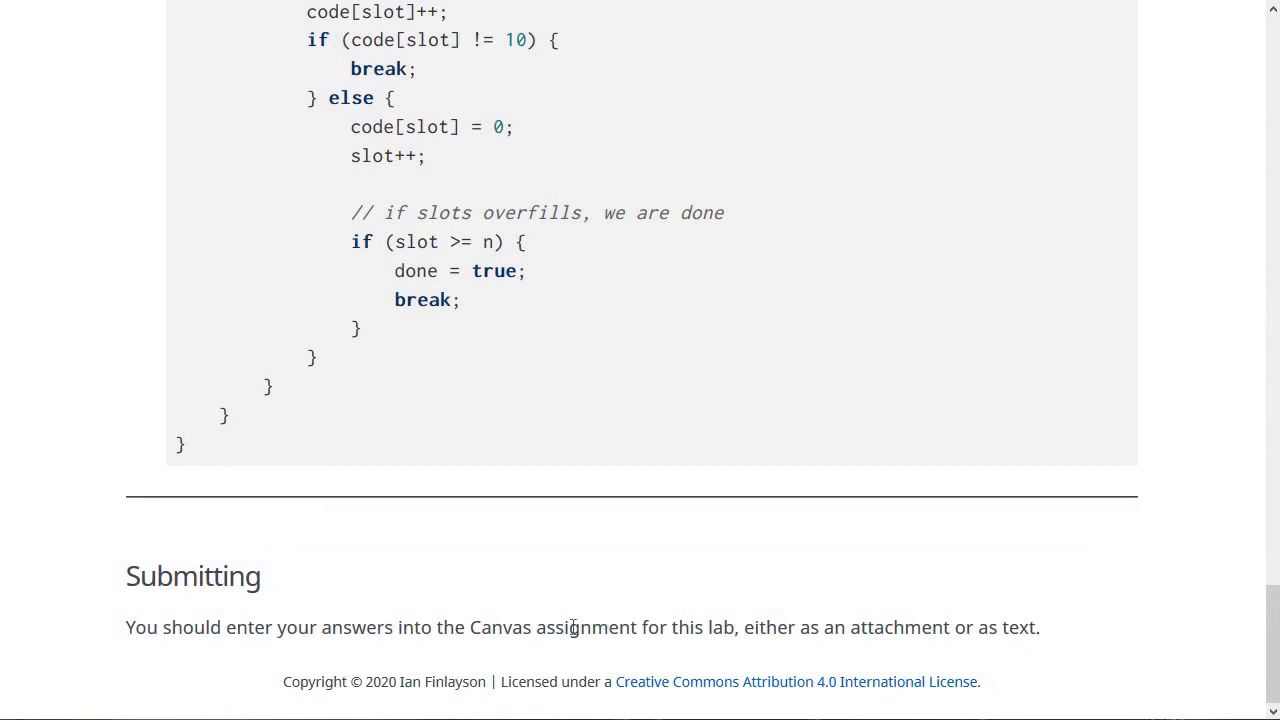